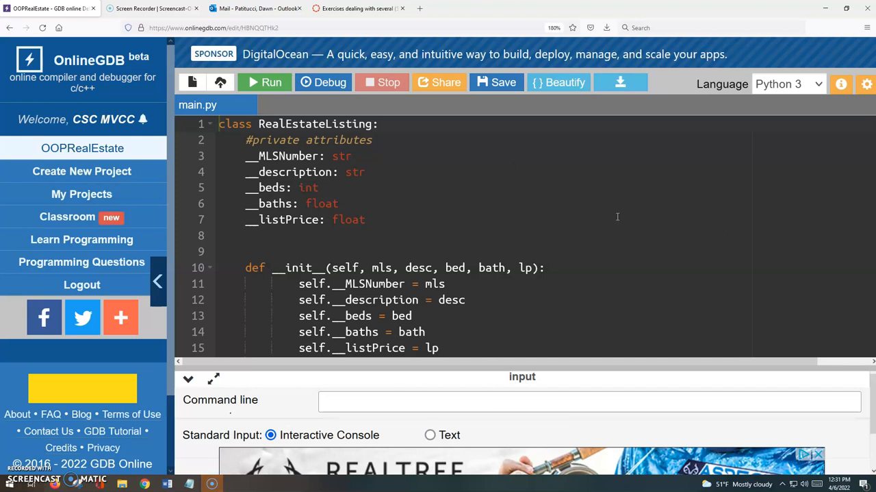
mouse_move(431, 133)
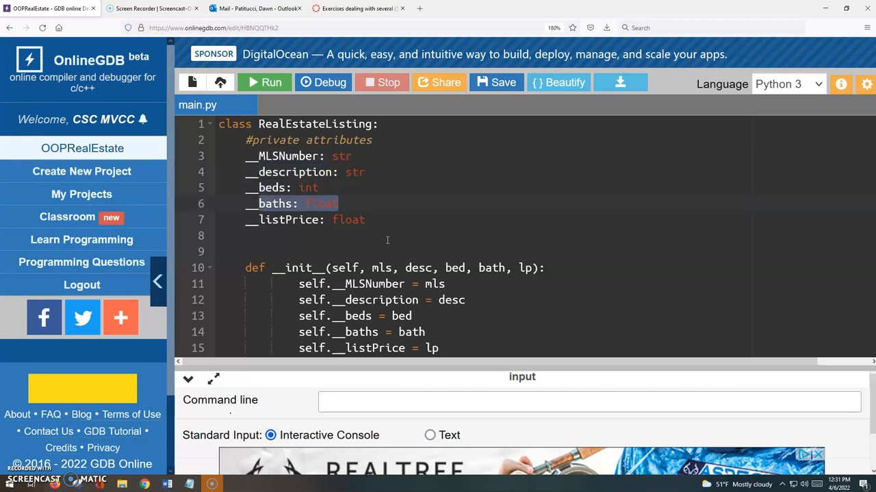
- Add a '#ctor' comment above def __init__ and review the constructor and print_record code
click(316, 203)
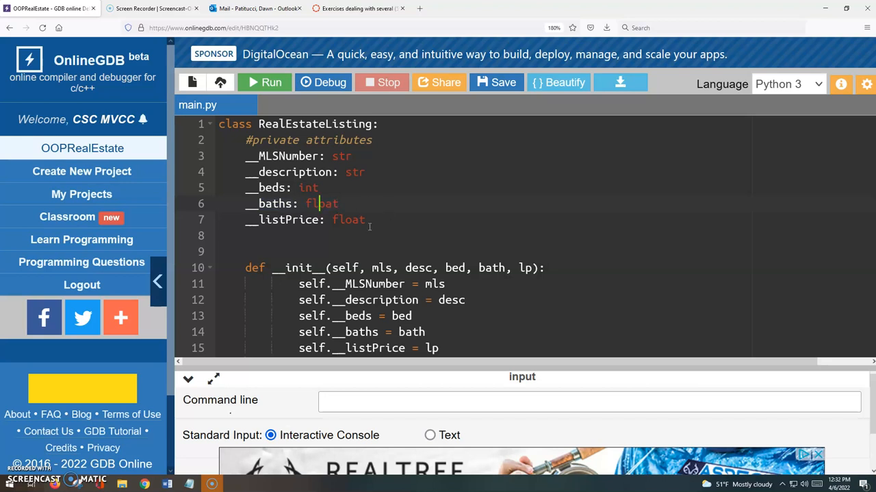
double_click(348, 219)
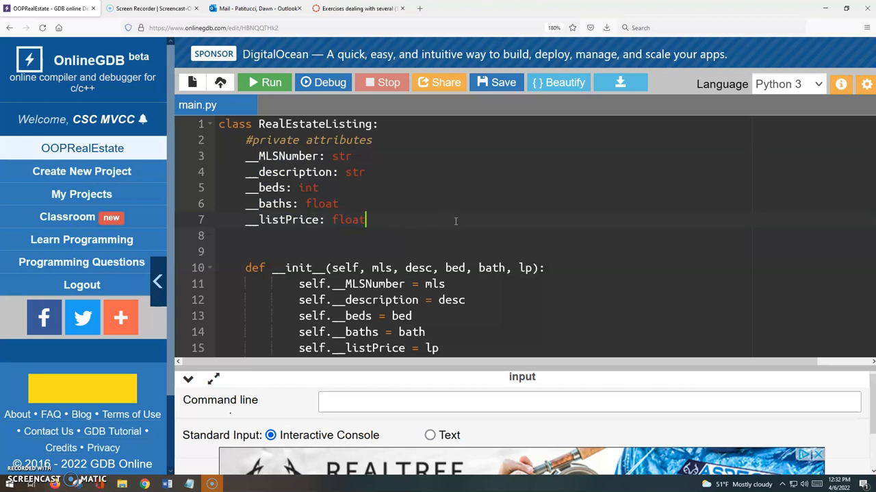
mouse_move(509, 199)
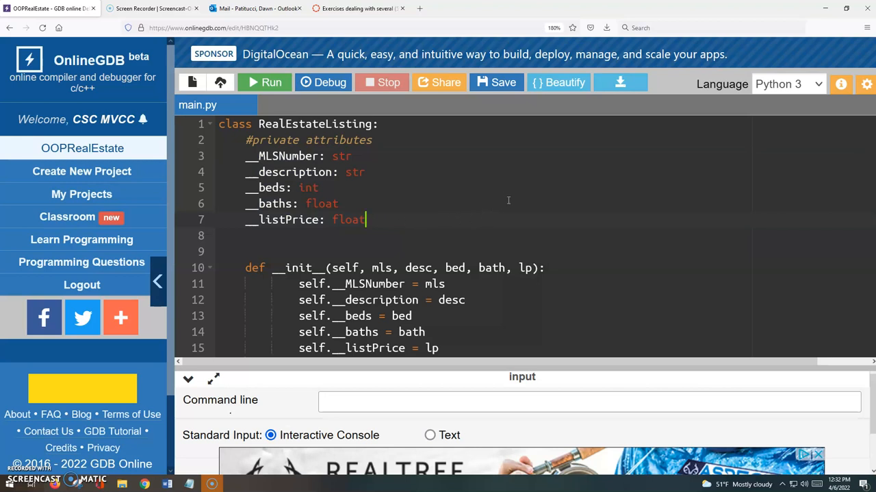
scroll(down, 3)
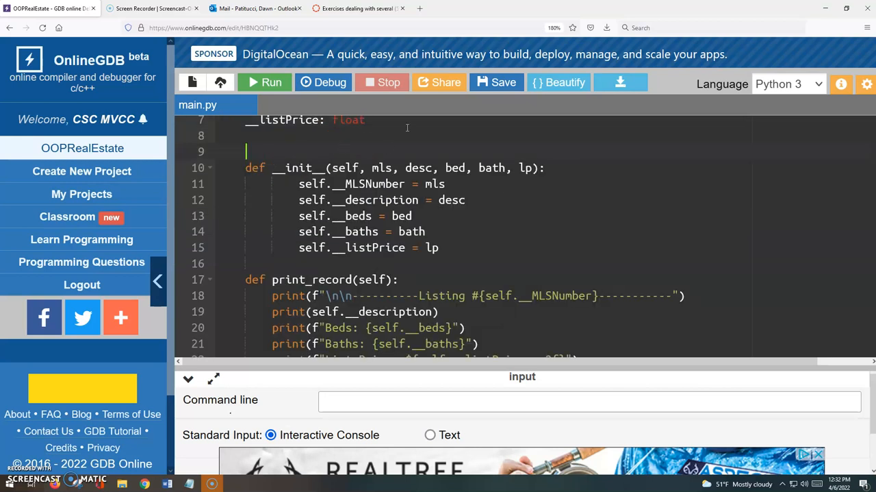
text(#)
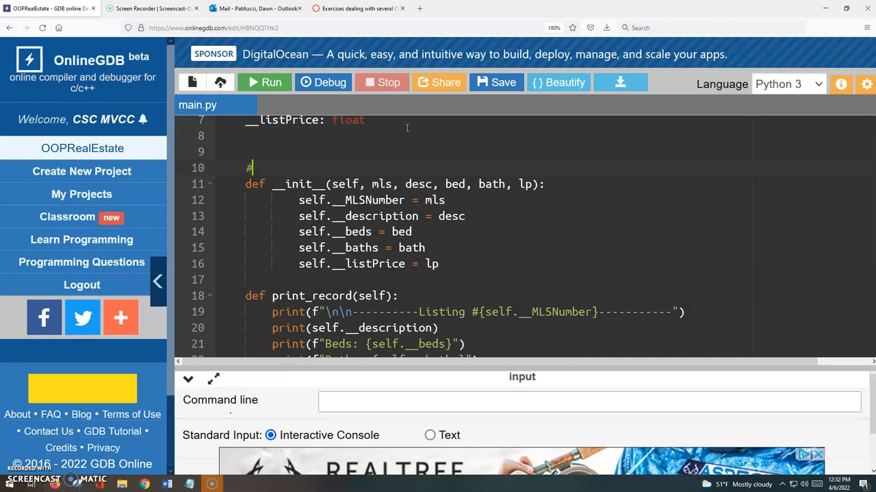
text(ctor)
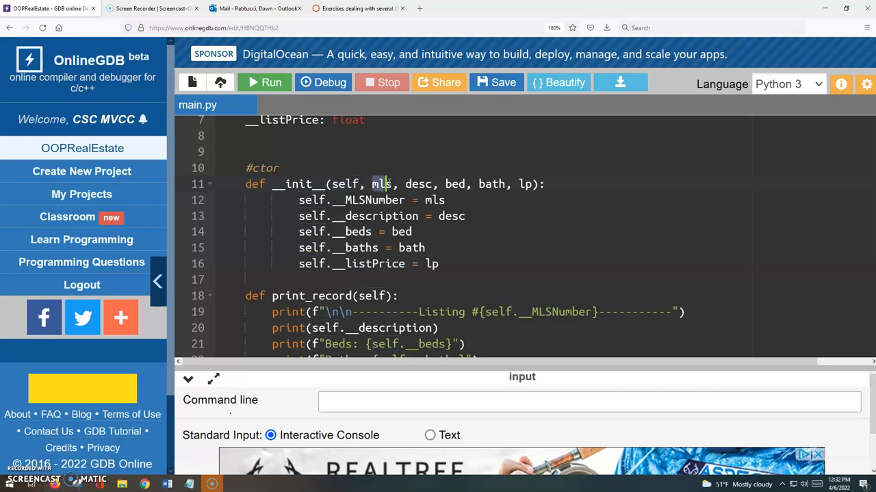
mouse_move(450, 213)
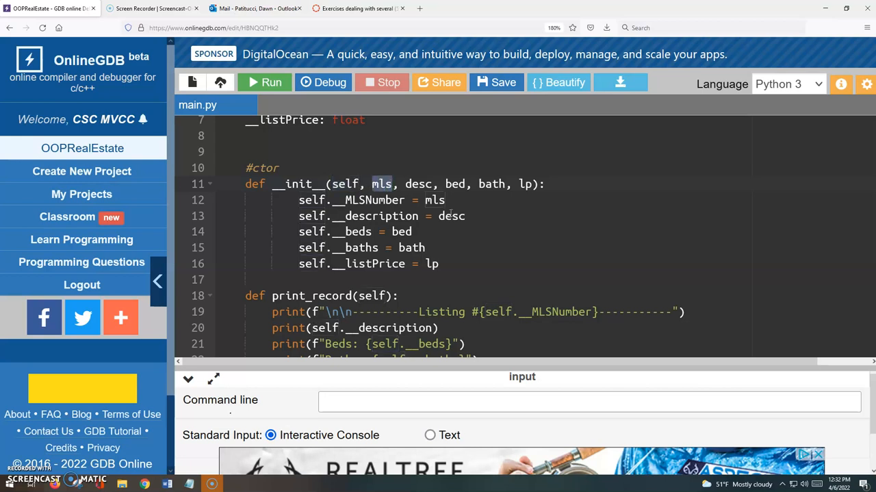
scroll(up, 3)
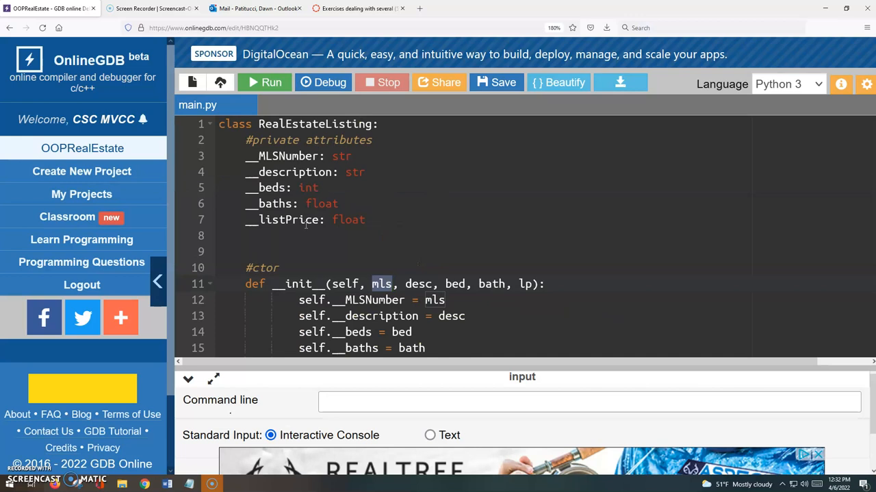
scroll(down, 3)
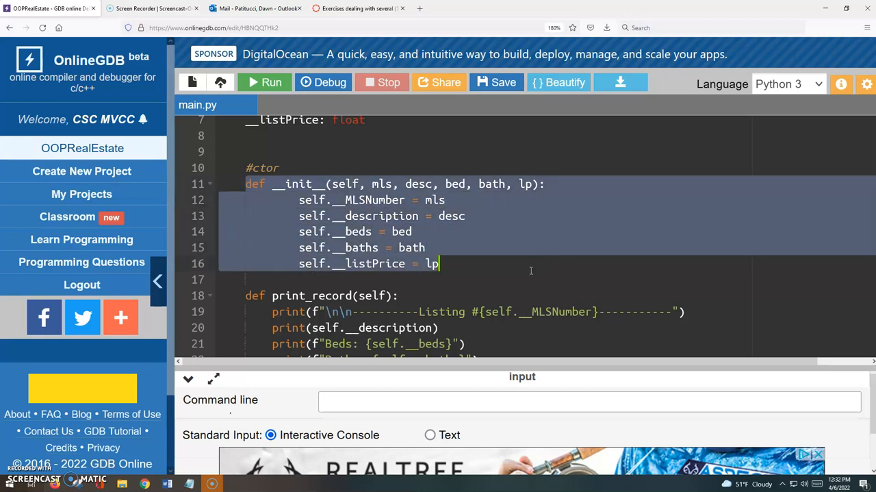
mouse_move(546, 258)
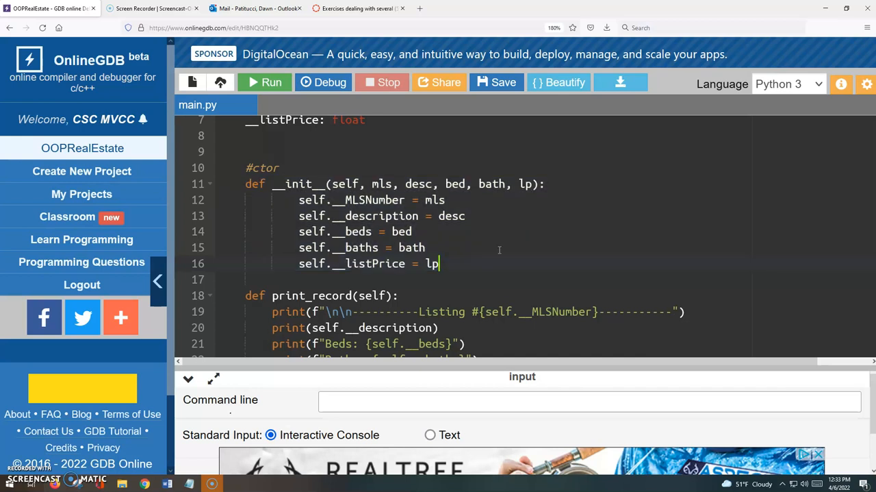
scroll(up, 3)
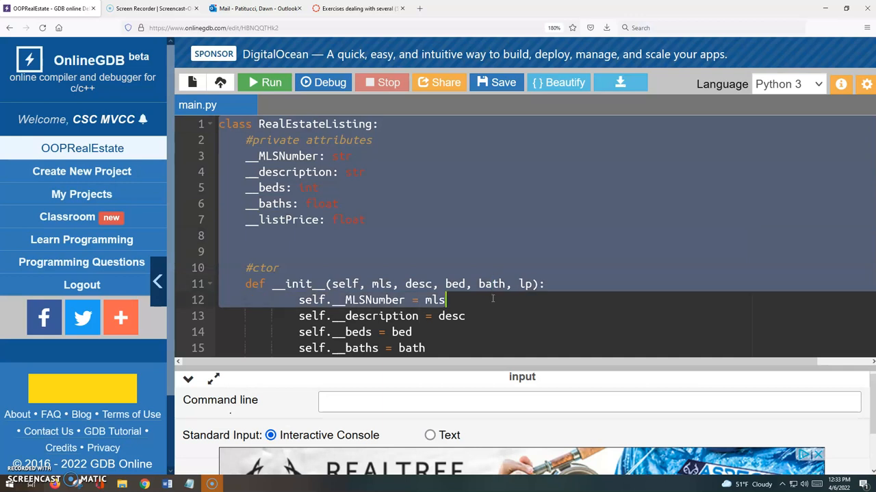
mouse_move(527, 322)
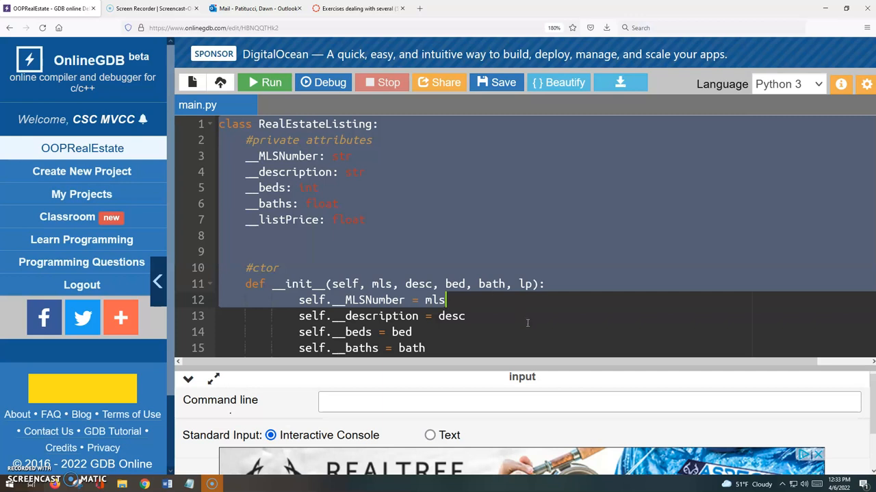
scroll(down, 3)
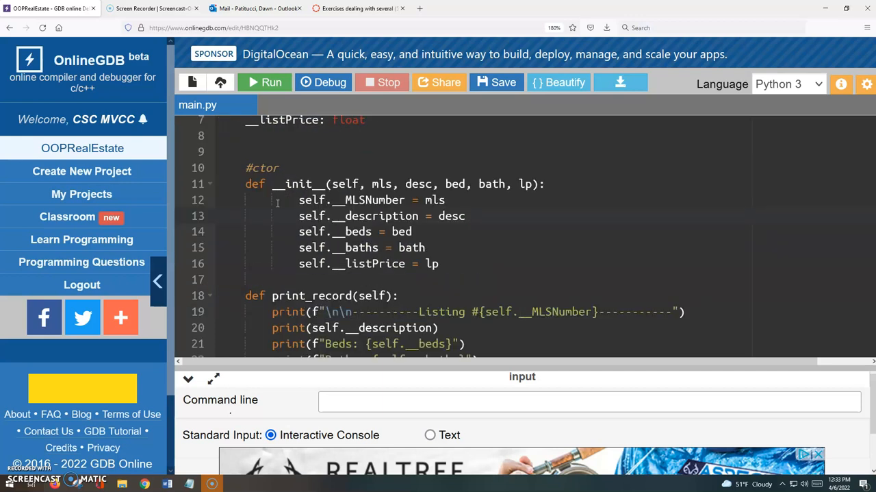
scroll(down, 3)
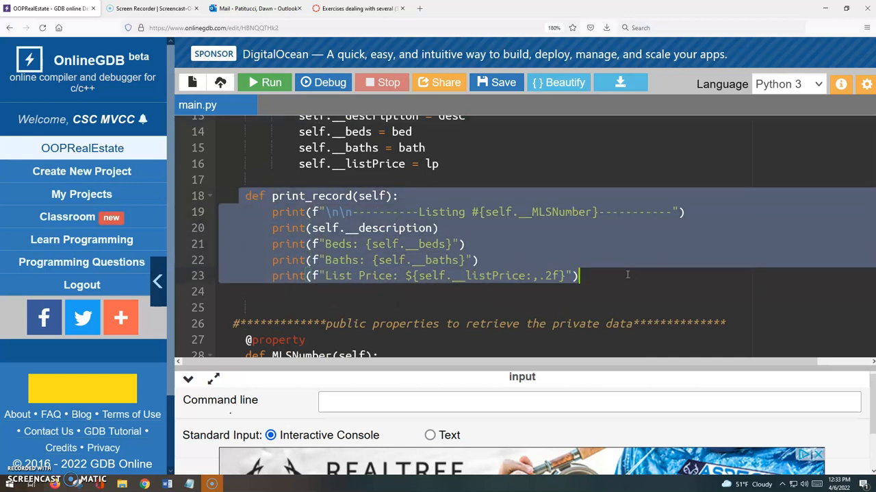
mouse_move(692, 277)
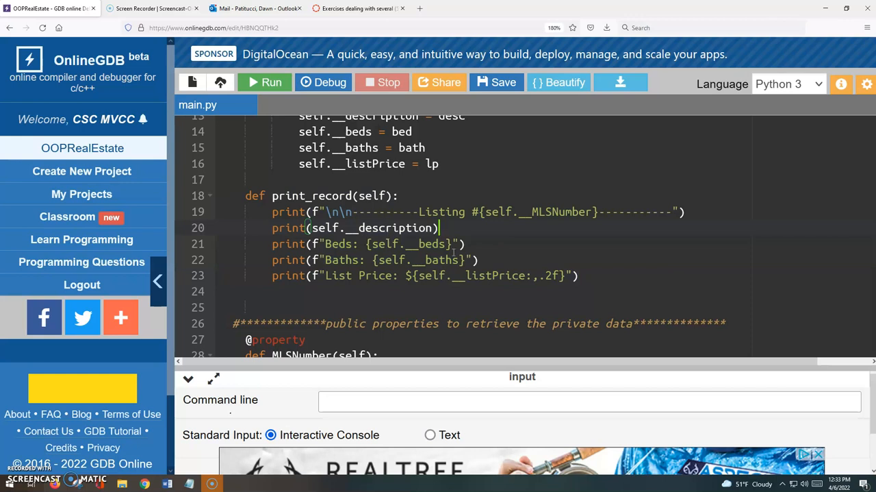
mouse_move(517, 242)
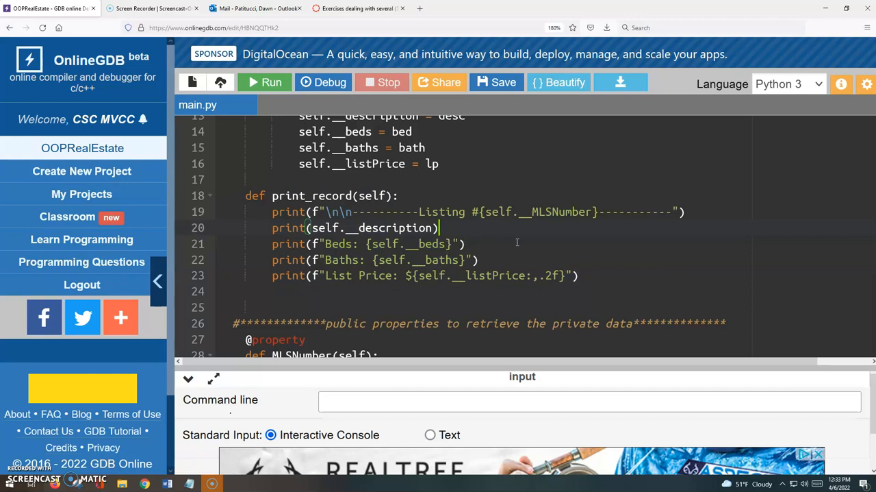
mouse_move(429, 216)
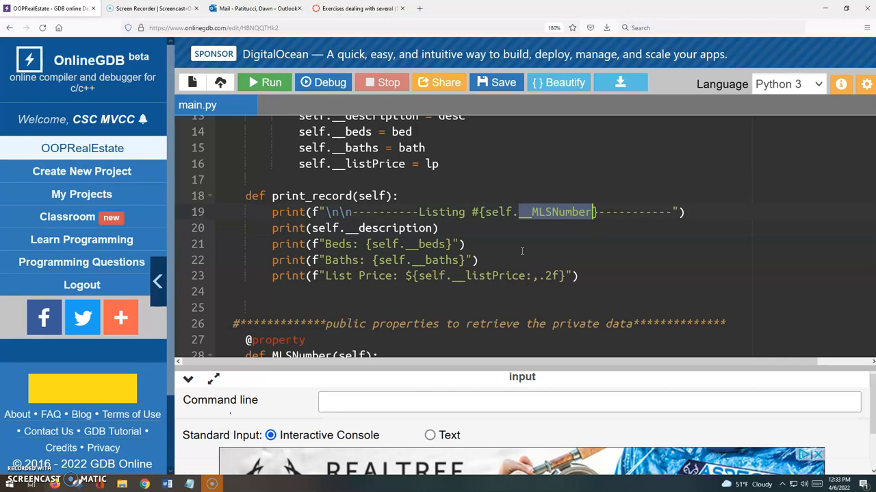
mouse_move(581, 260)
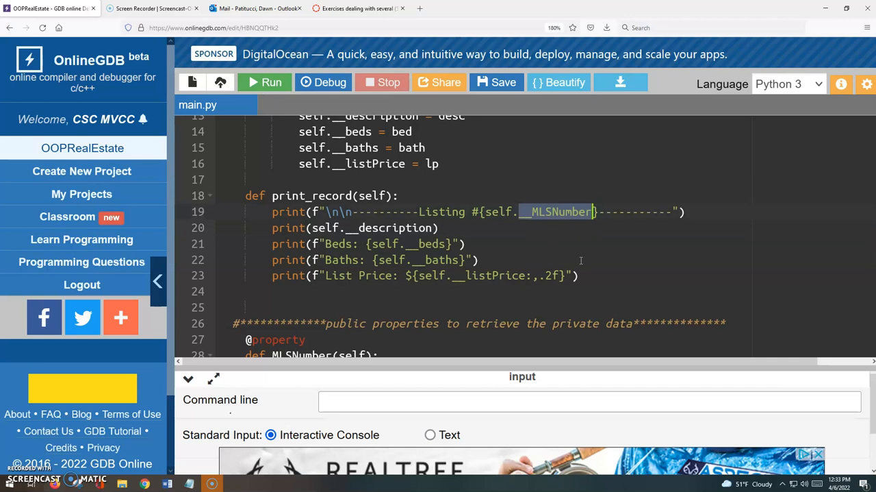
mouse_move(603, 257)
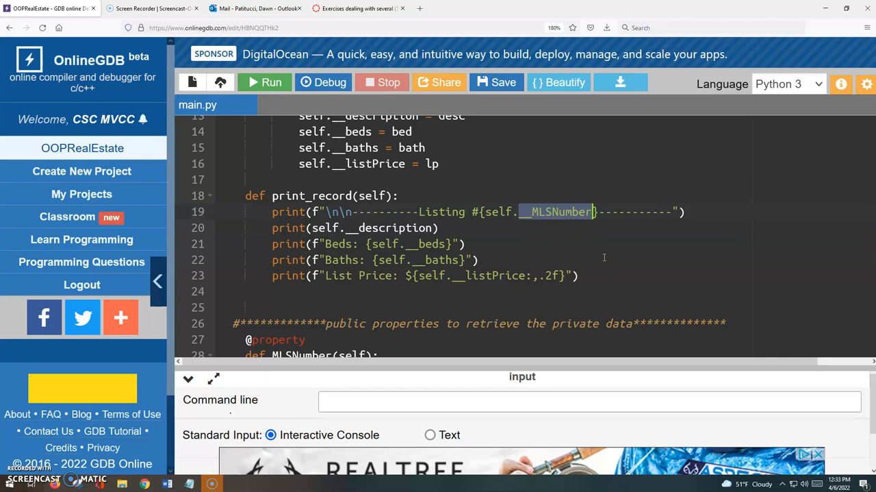
click(580, 275)
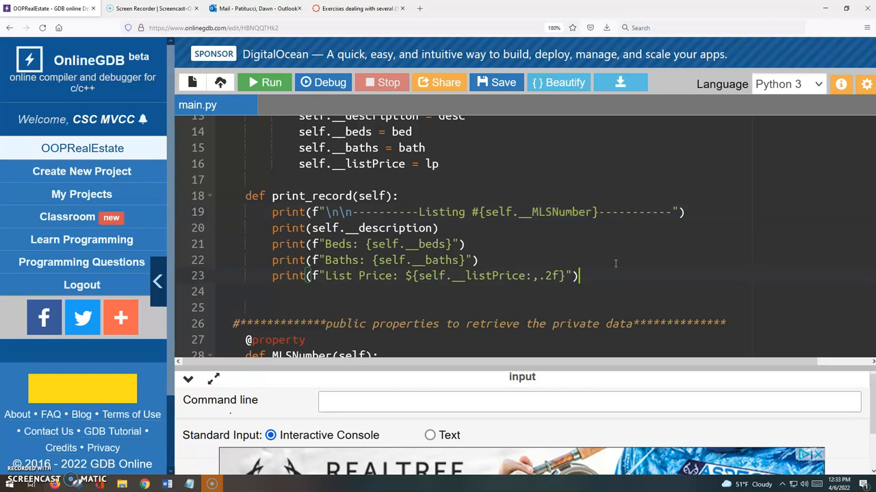
- Run the script to print listings #1234567 and #9876543 with beds, baths and prices
click(265, 82)
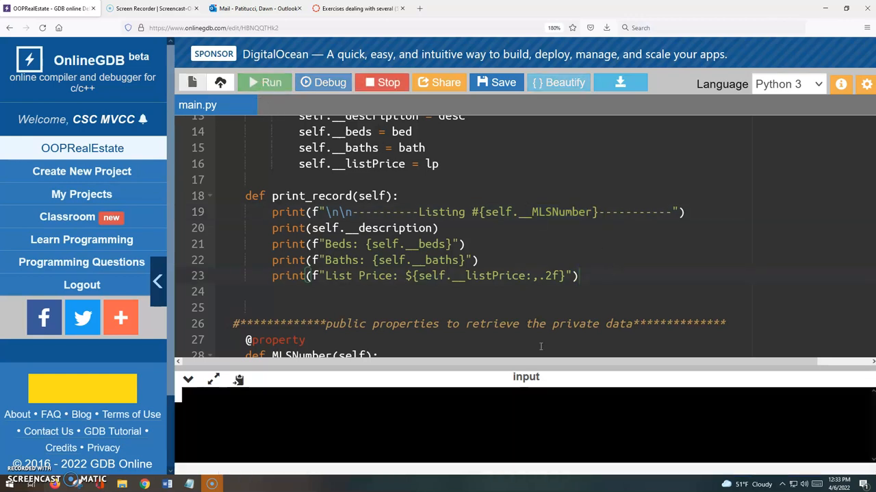
click(265, 82)
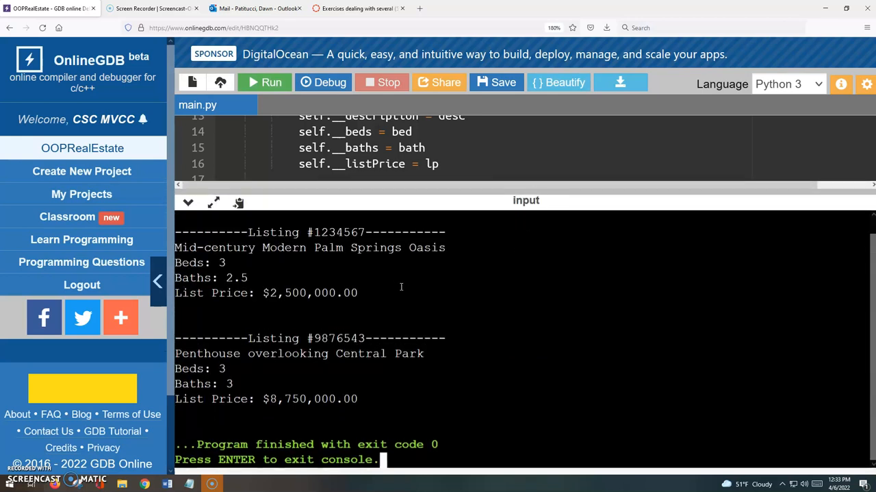
mouse_move(379, 288)
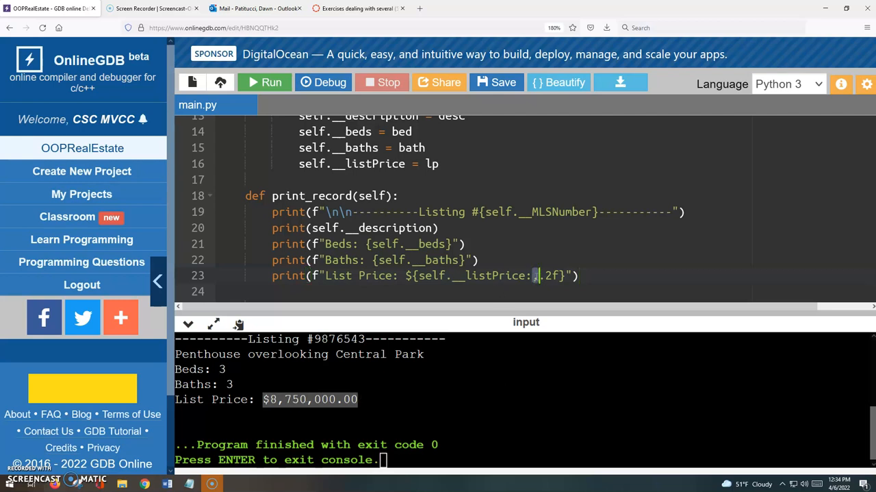
text(,)
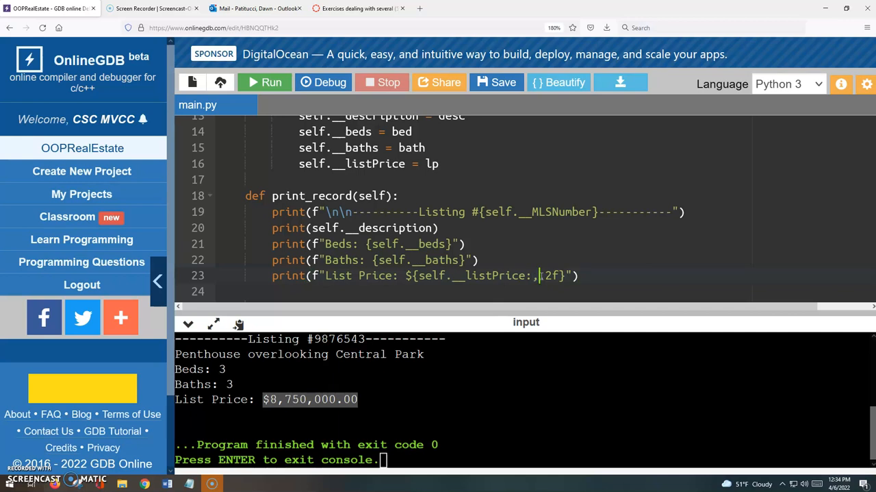
double_click(547, 275)
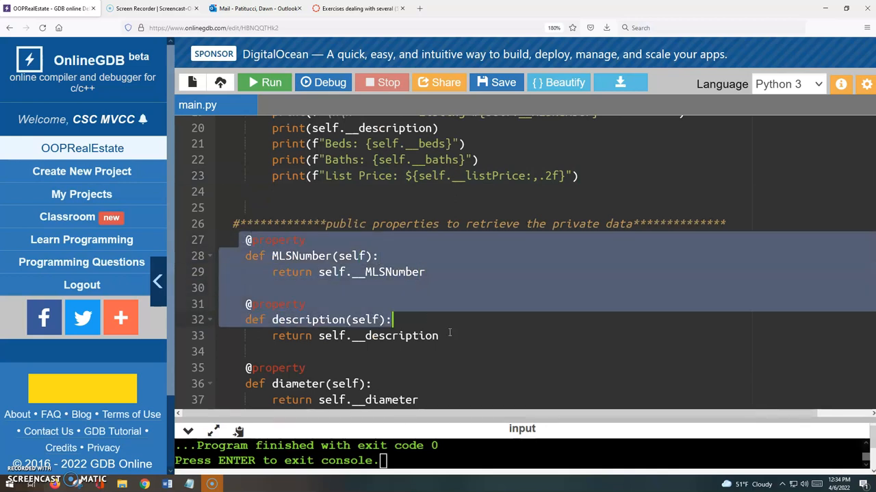
scroll(down, 3)
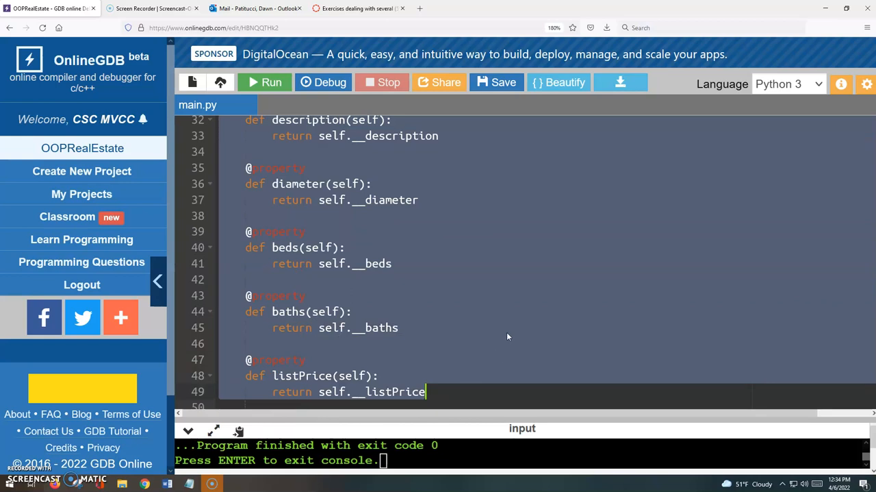
mouse_move(522, 307)
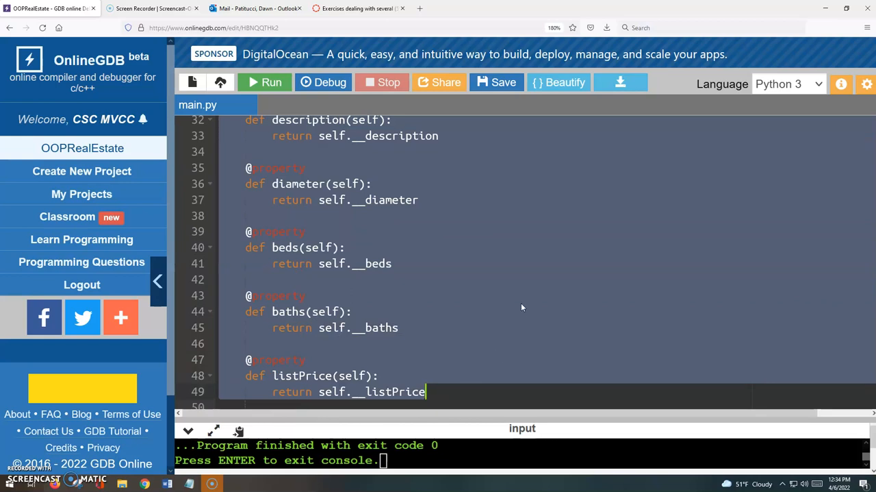
mouse_move(518, 298)
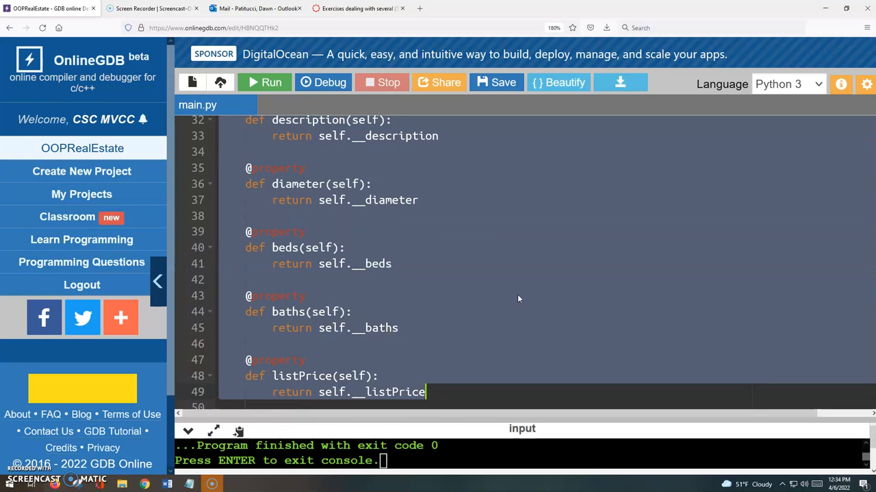
scroll(up, 3)
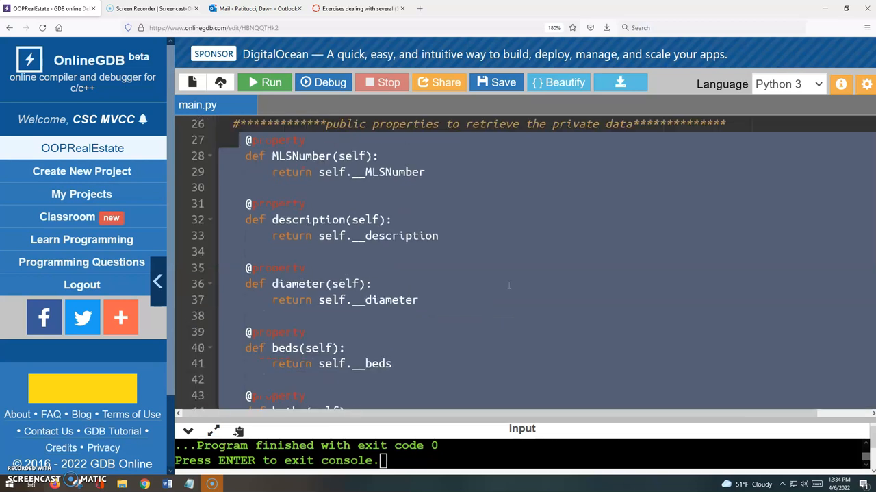
scroll(up, 3)
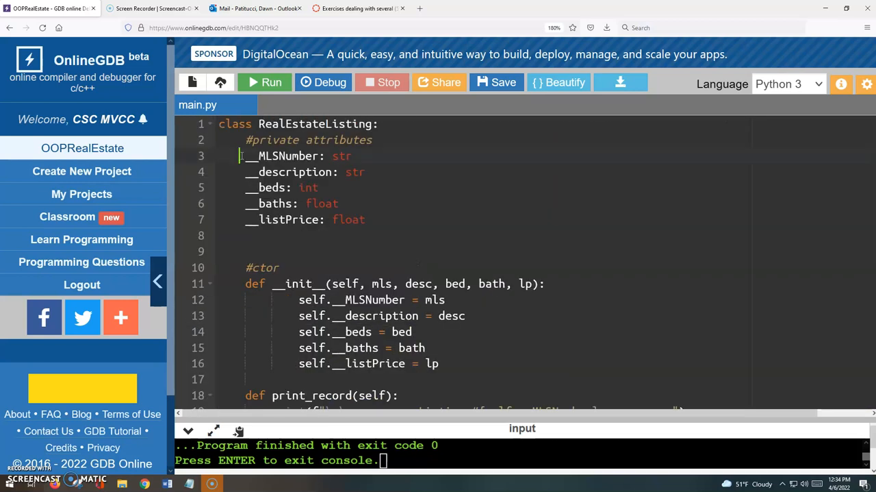
drag(242, 155, 366, 219)
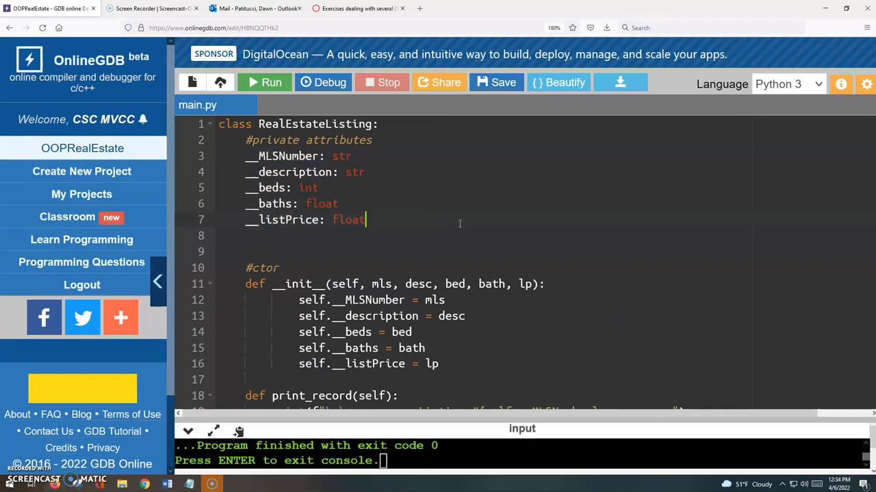
scroll(down, 3)
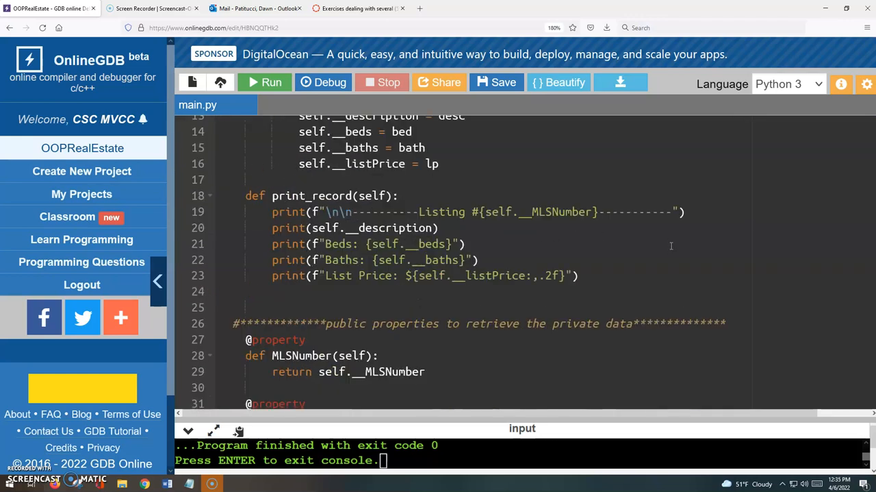
scroll(down, 3)
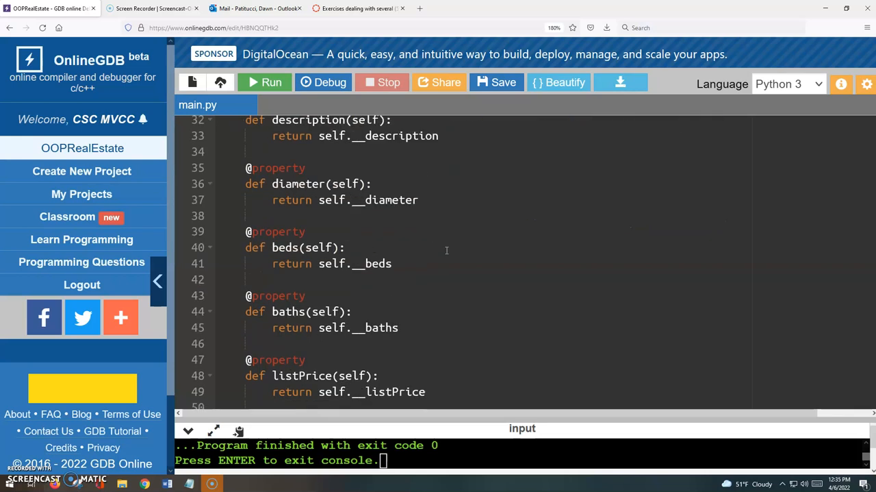
scroll(down, 3)
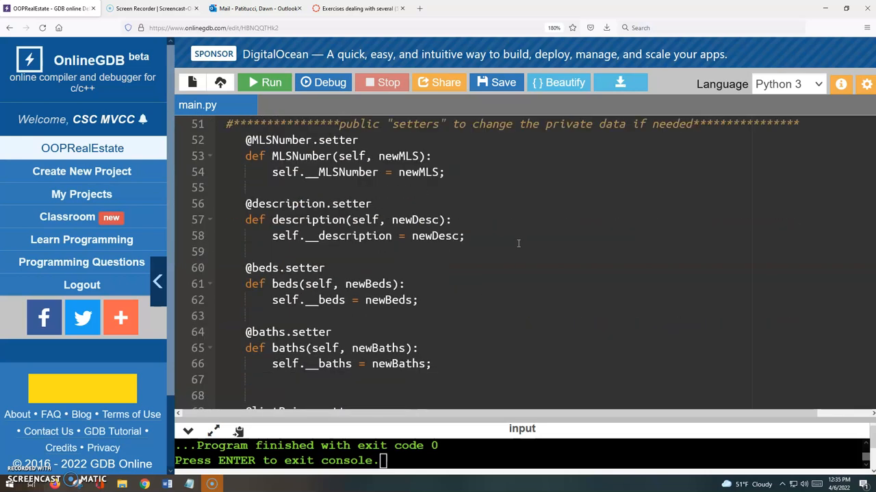
mouse_move(495, 266)
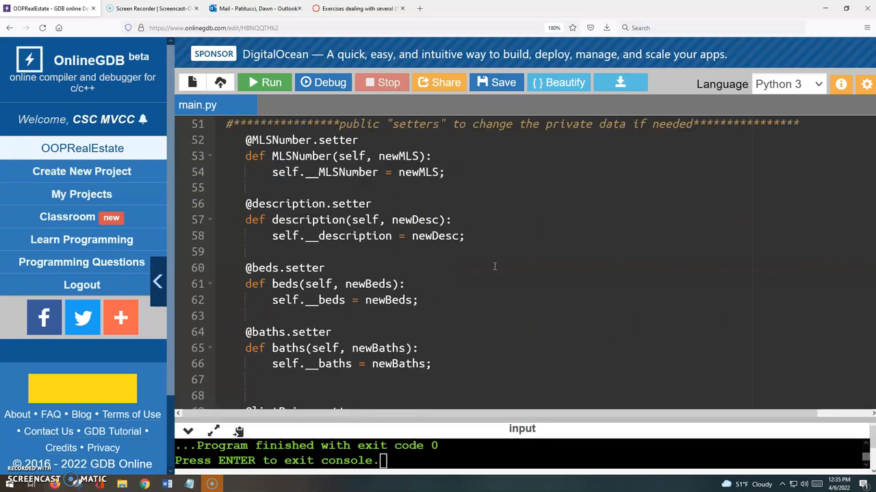
mouse_move(543, 279)
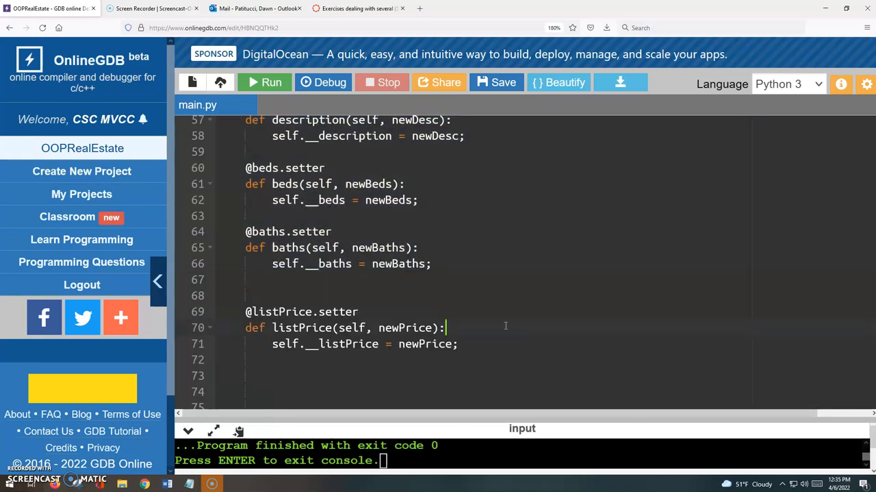
scroll(down, 3)
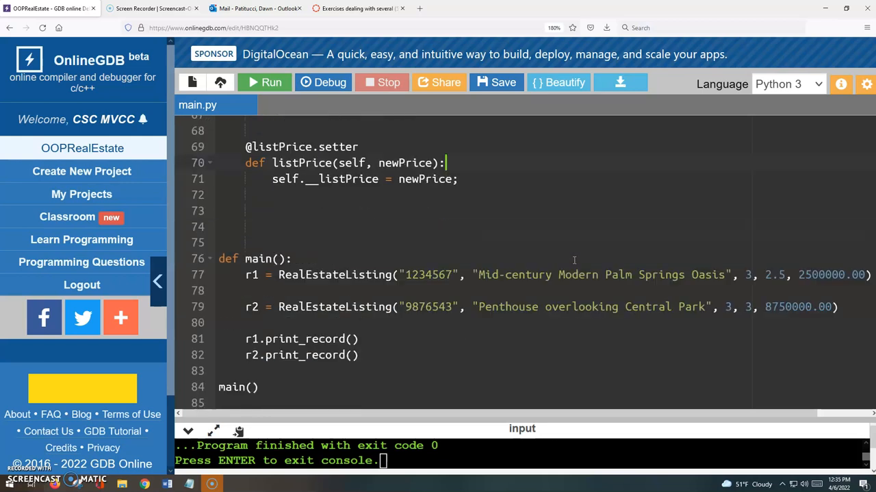
click(359, 337)
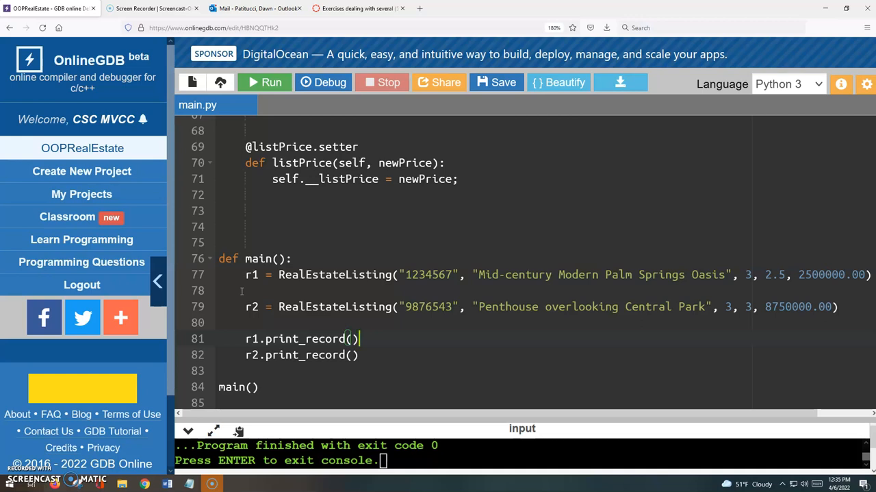
mouse_move(475, 270)
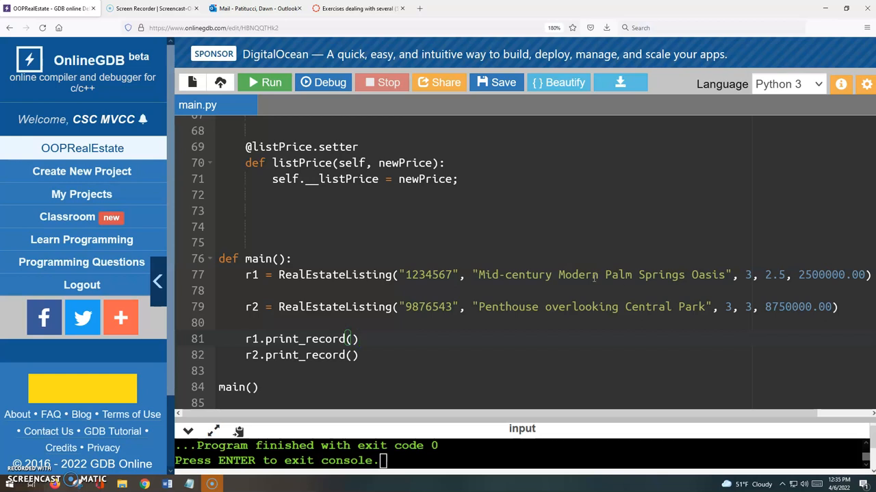
mouse_move(767, 306)
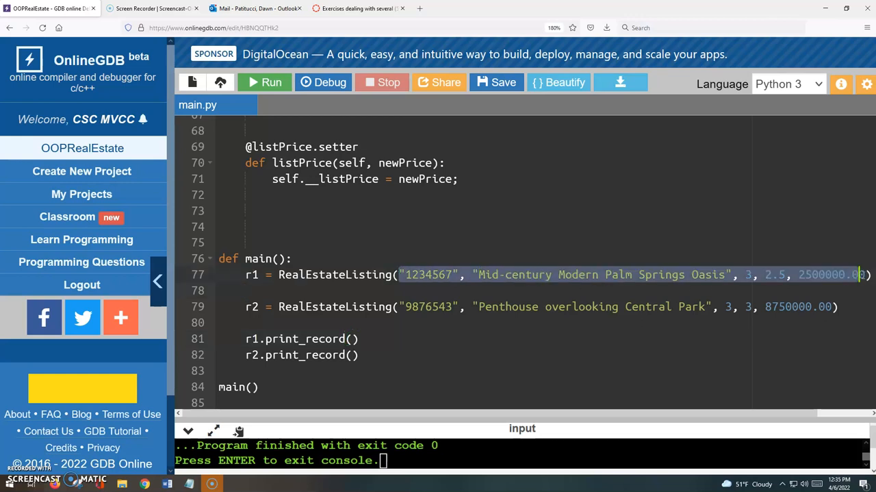
mouse_move(524, 277)
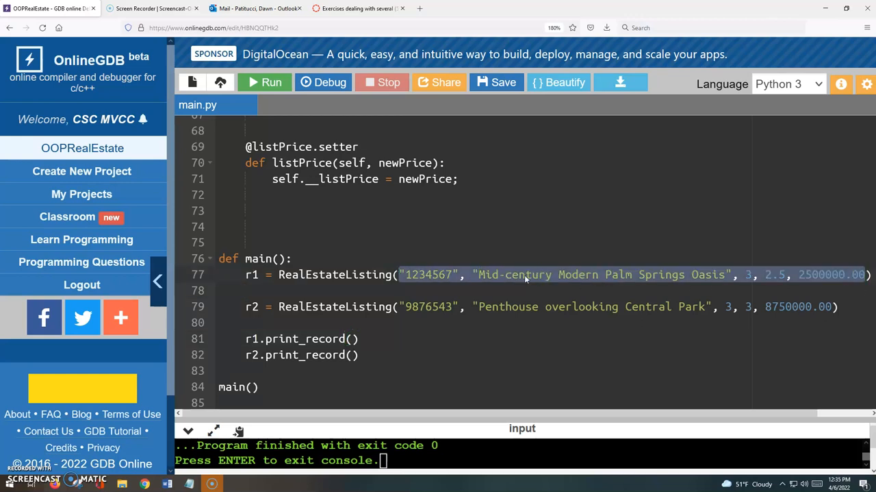
mouse_move(536, 283)
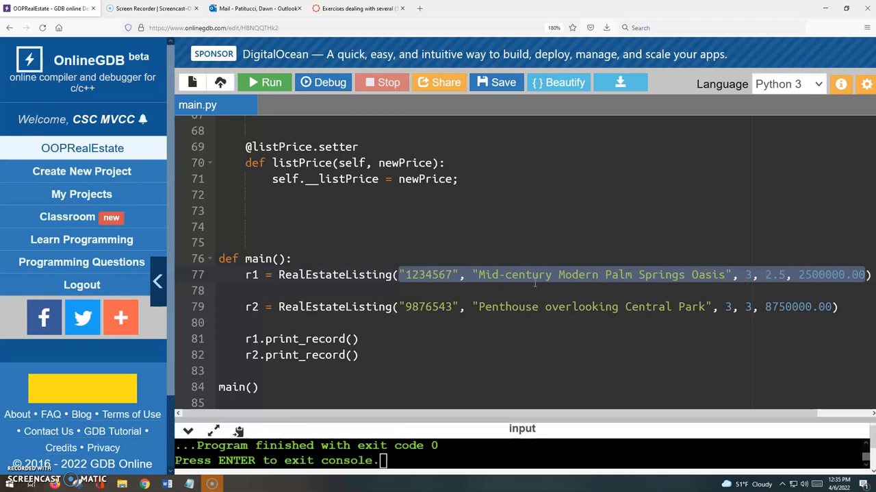
mouse_move(657, 326)
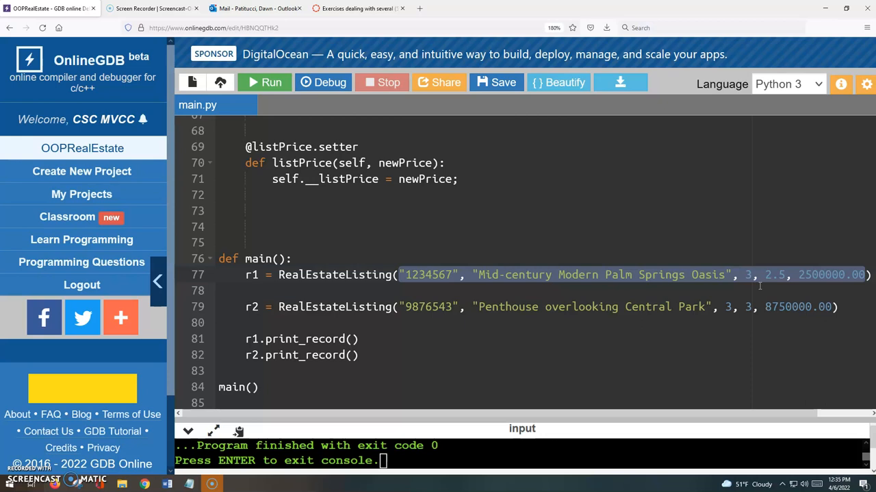
mouse_move(830, 282)
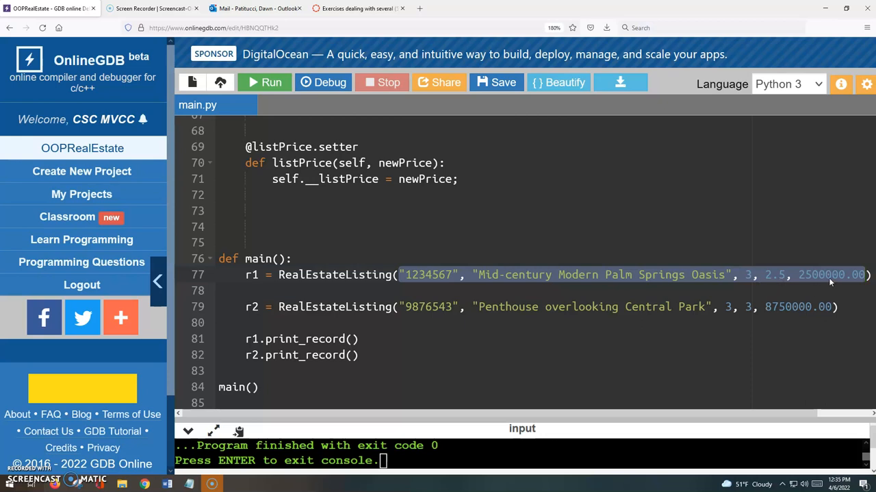
scroll(up, 3)
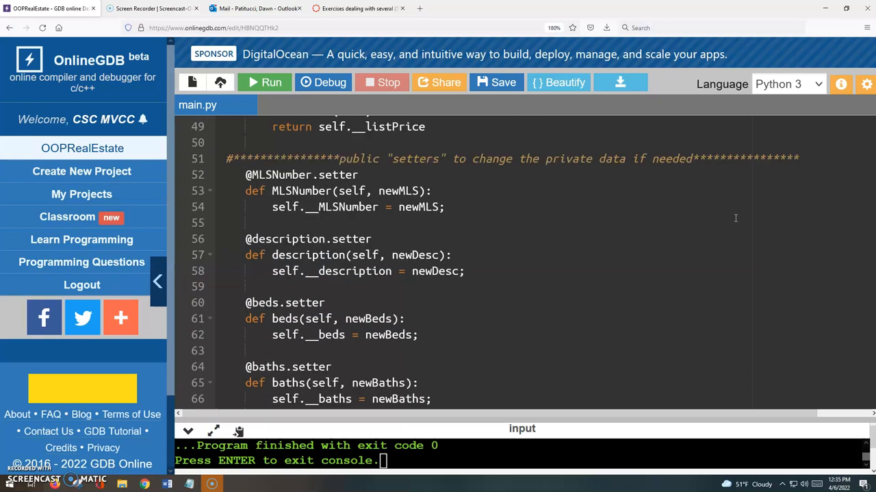
scroll(up, 3)
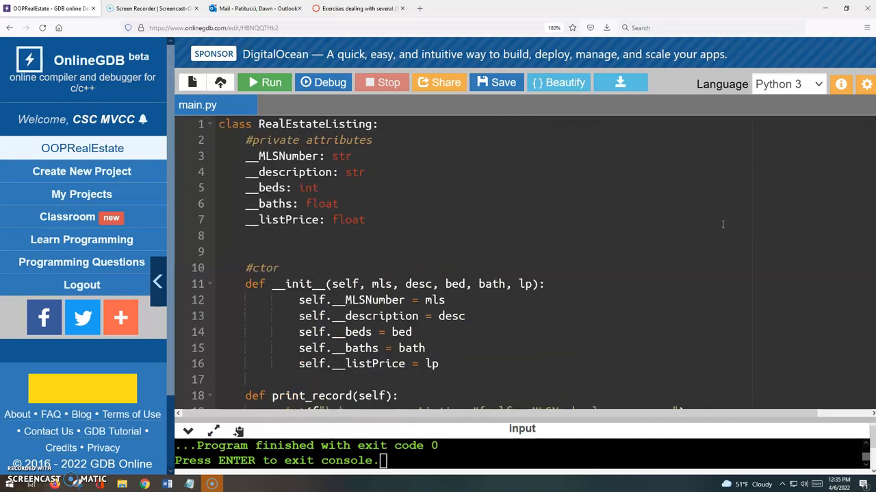
scroll(down, 3)
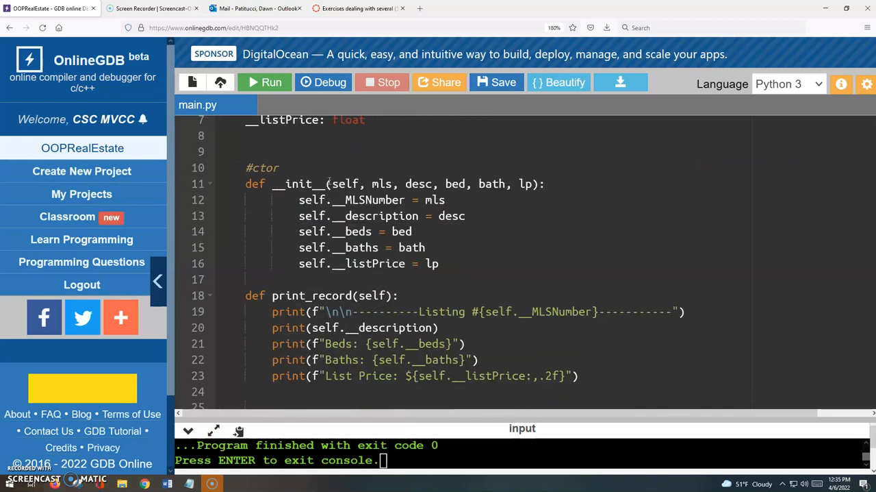
mouse_move(567, 184)
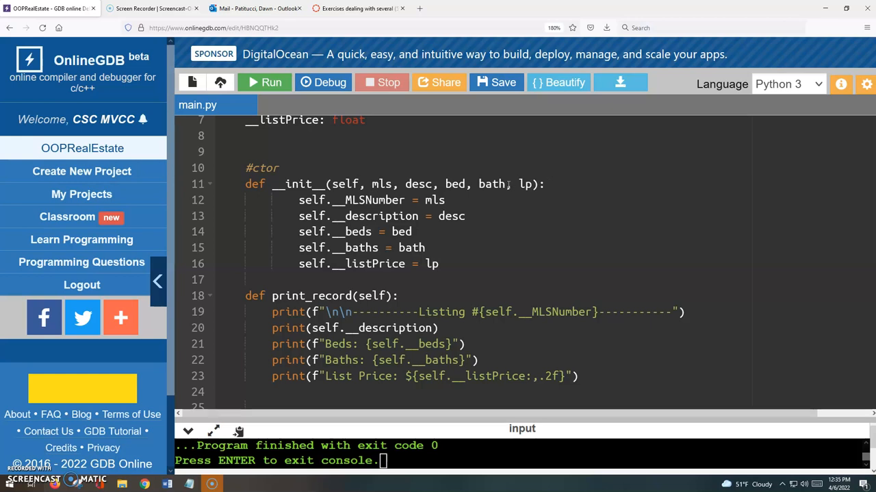
double_click(382, 184)
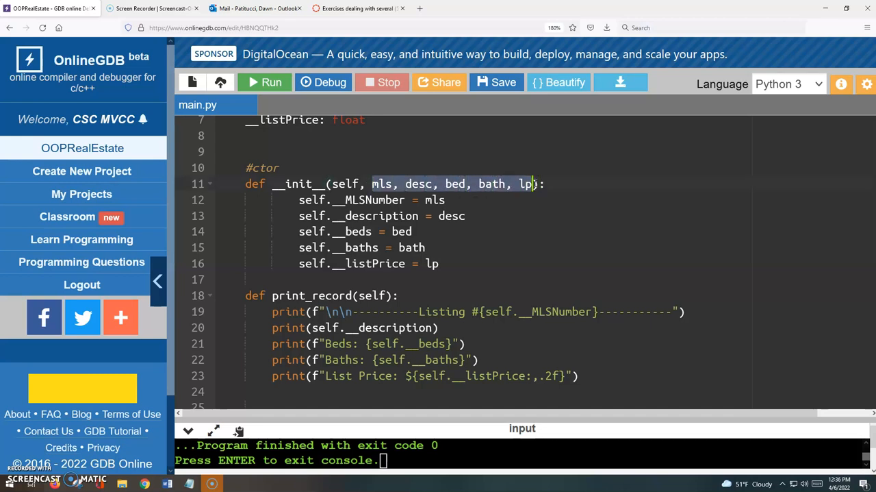
mouse_move(471, 229)
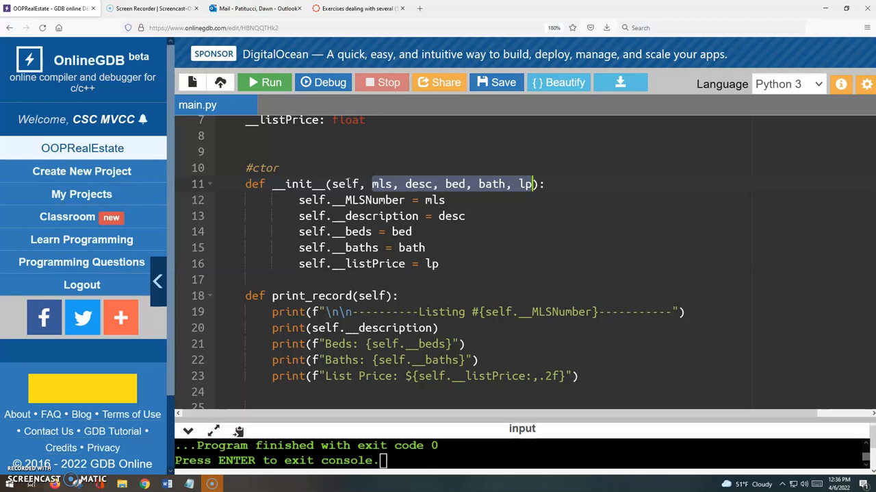
mouse_move(426, 252)
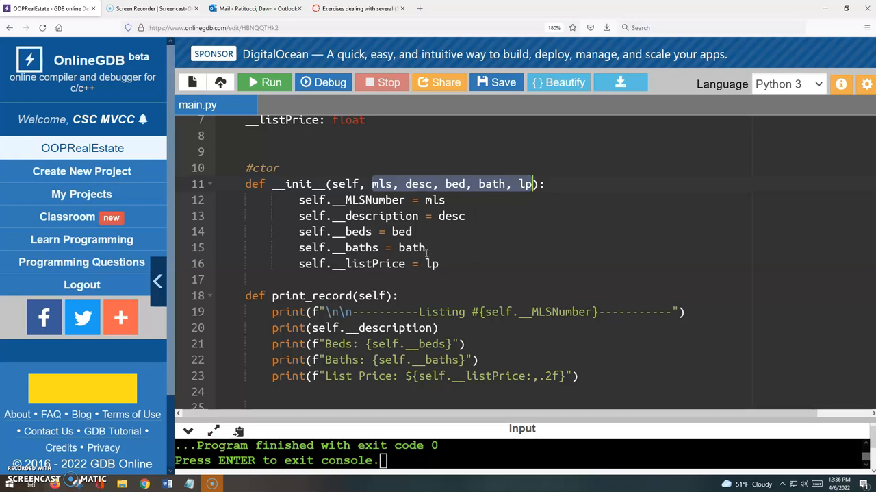
mouse_move(455, 248)
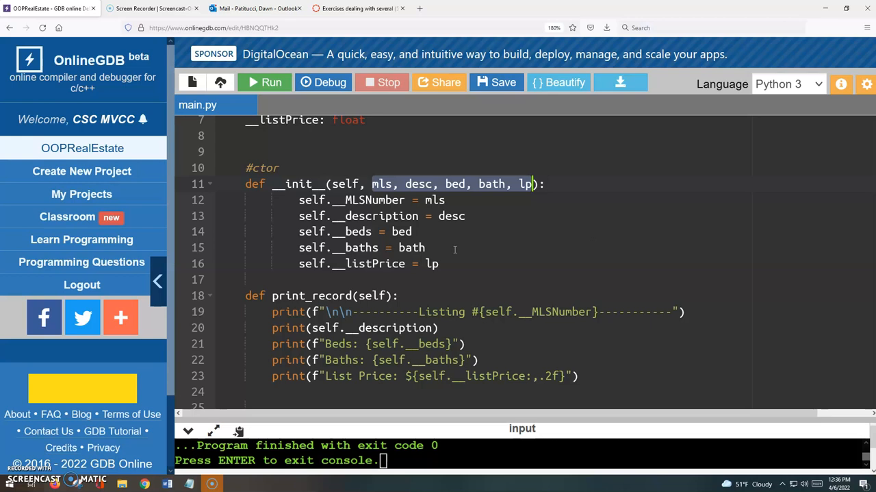
scroll(down, 3)
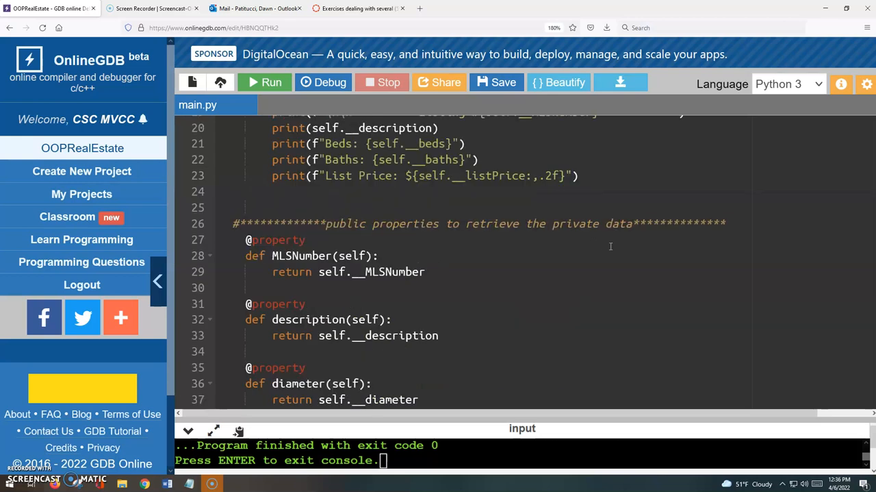
scroll(down, 3)
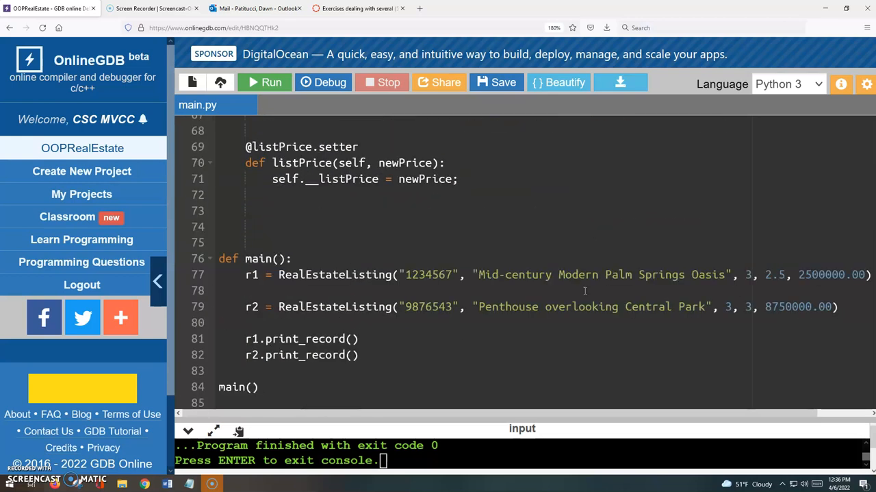